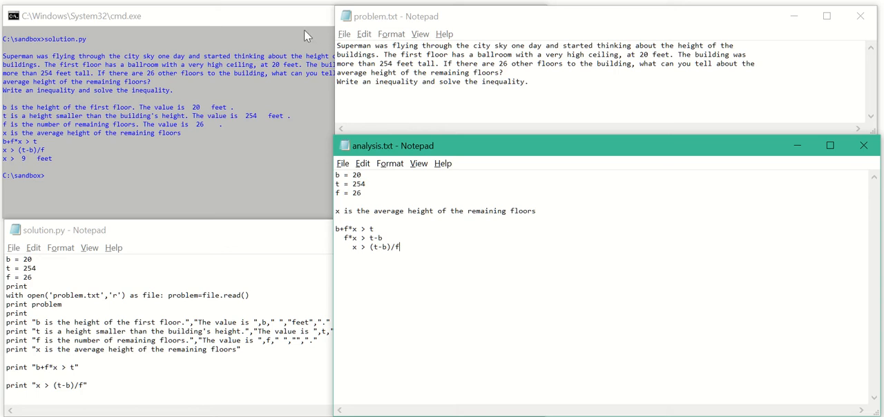
{"action": "mouse_move", "coordinate": [108, 265]}
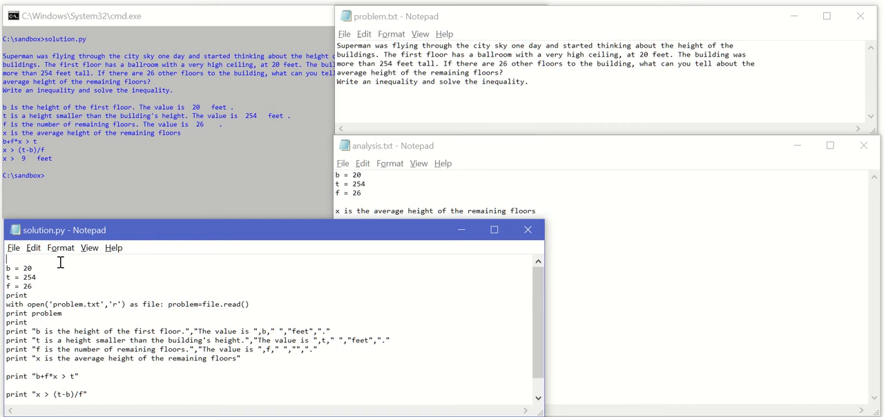
Step: Write the header def print_variable(name,description,value,units): as the first line of solution.py
{"action": "type", "text": "def"}
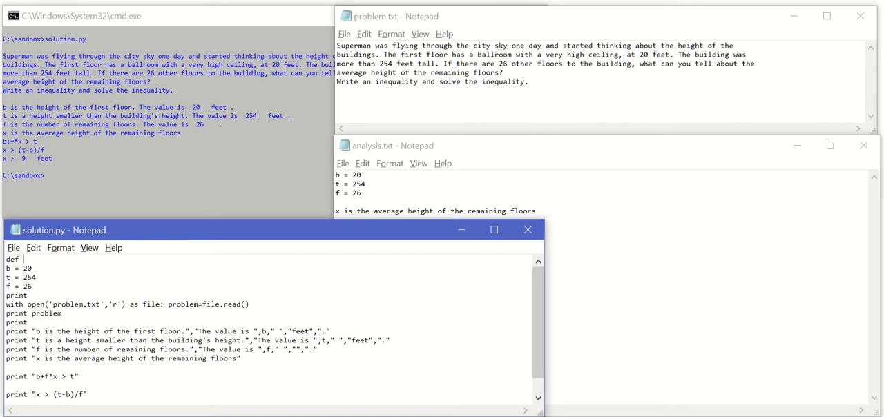
{"action": "type", "text": "print"}
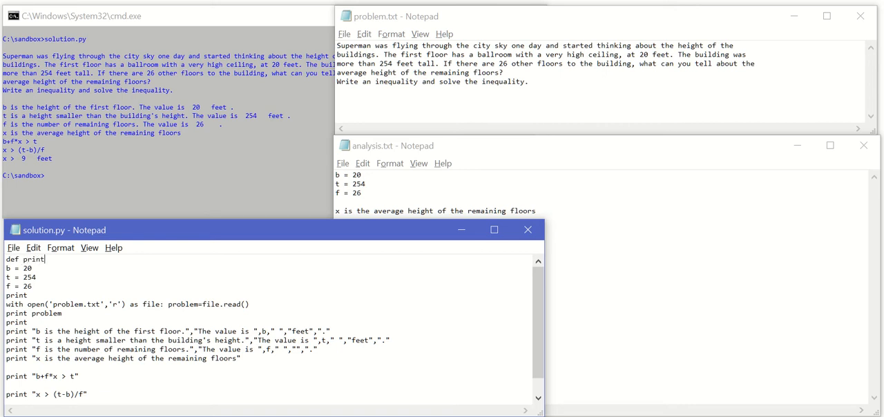
{"action": "type", "text": "_variabl"}
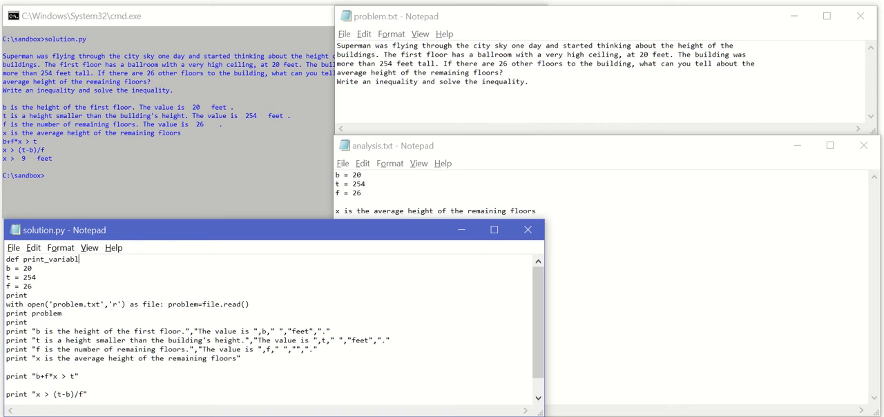
{"action": "type", "text": "()"}
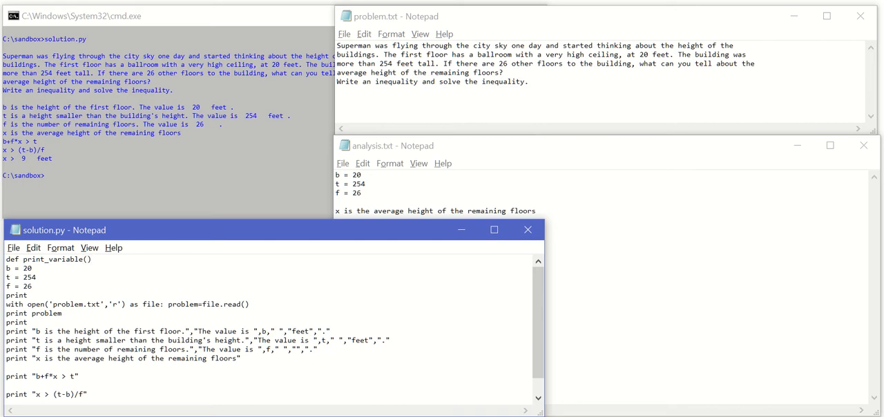
{"action": "type", "text": "name"}
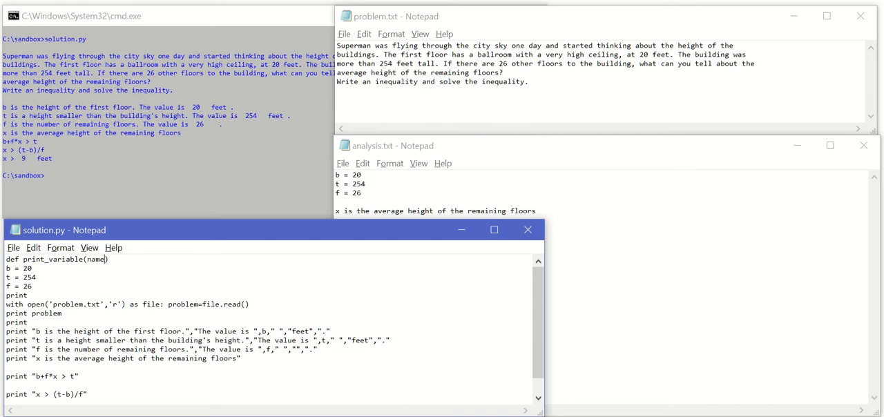
{"action": "type", "text": ",description,"}
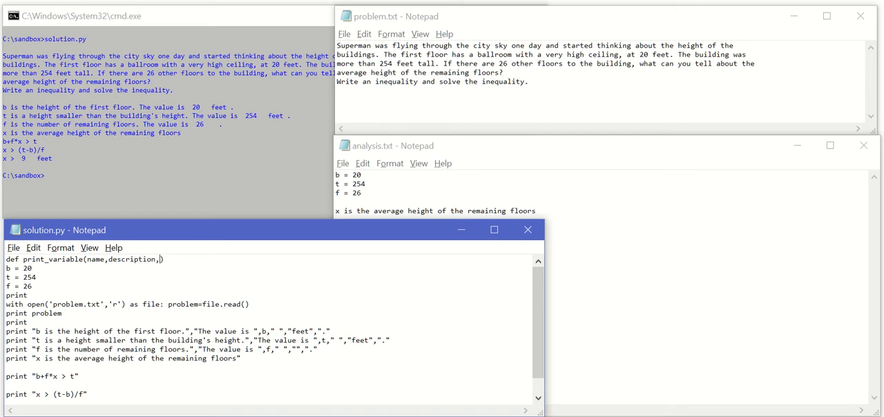
{"action": "type", "text": "value,"}
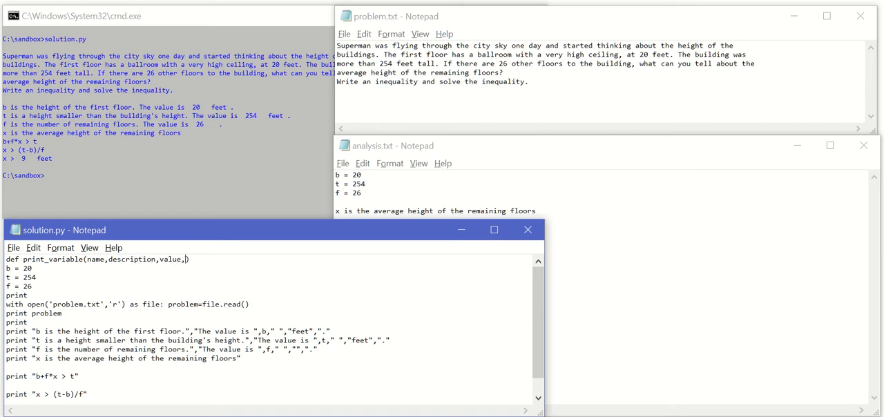
{"action": "type", "text": "units"}
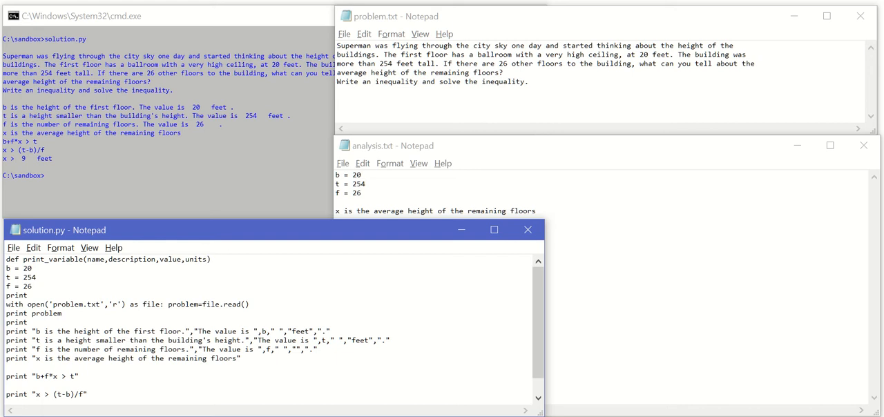
{"action": "type", "text": ":"}
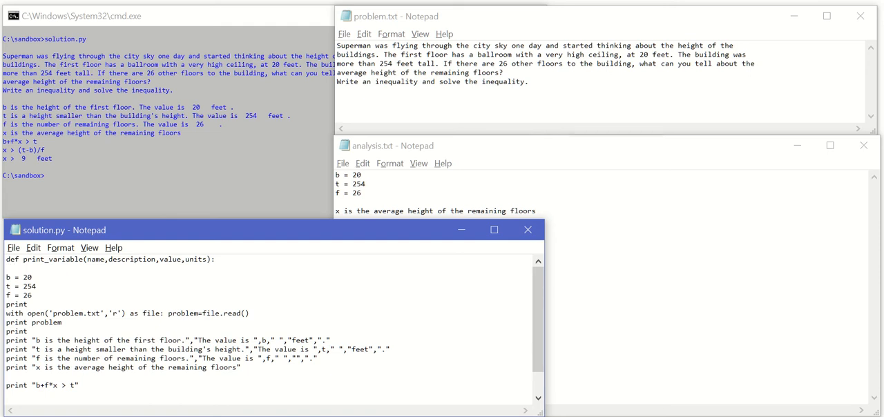
Step: Begin the function body with a print of name, "is" and description
{"action": "left_click", "coordinate": [15, 268]}
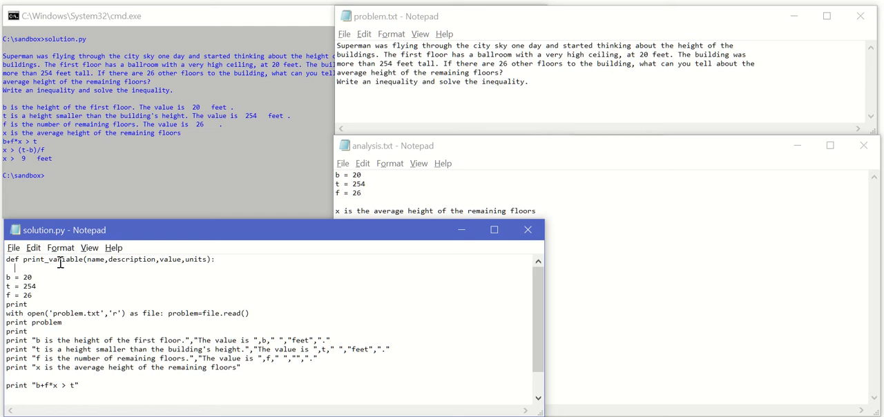
{"action": "type", "text": "print"}
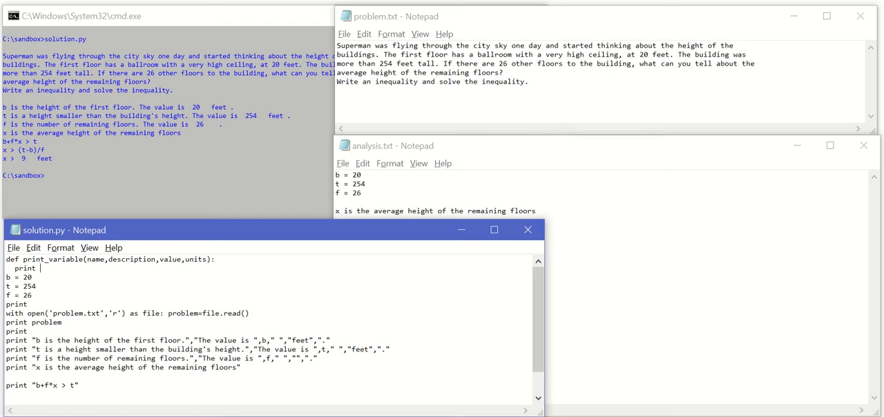
{"action": "type", "text": "name"}
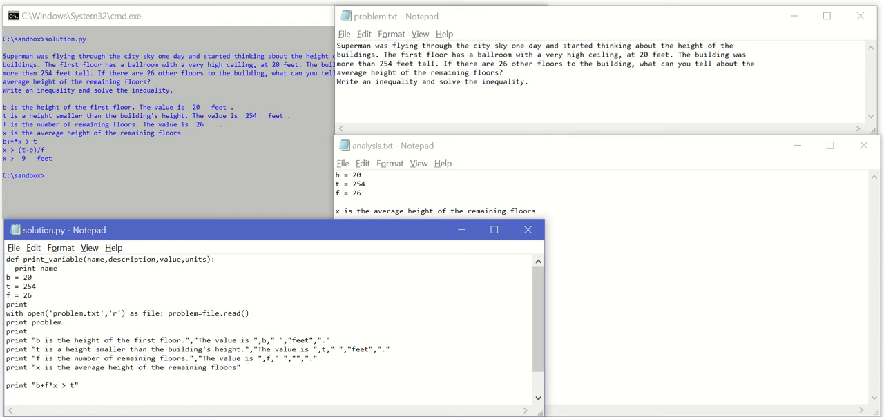
{"action": "type", "text": ","}
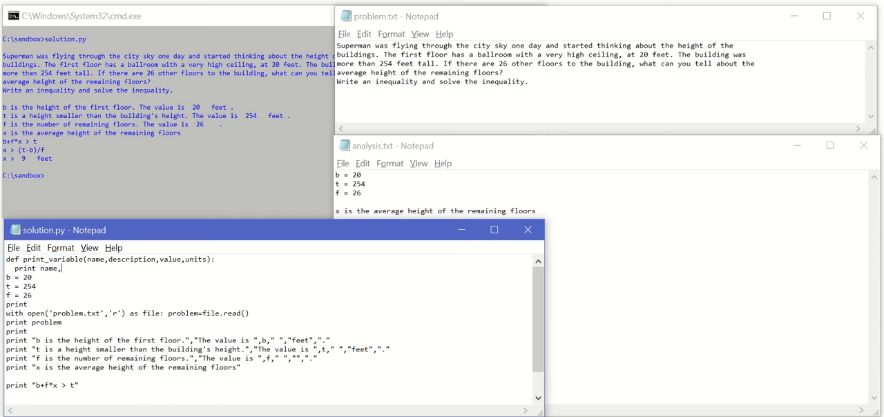
{"action": "type", "text": "\"\""}
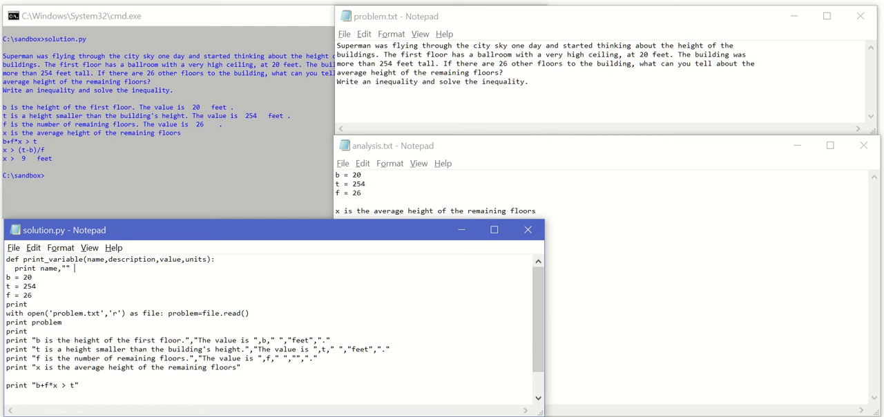
{"action": "type", "text": "is"}
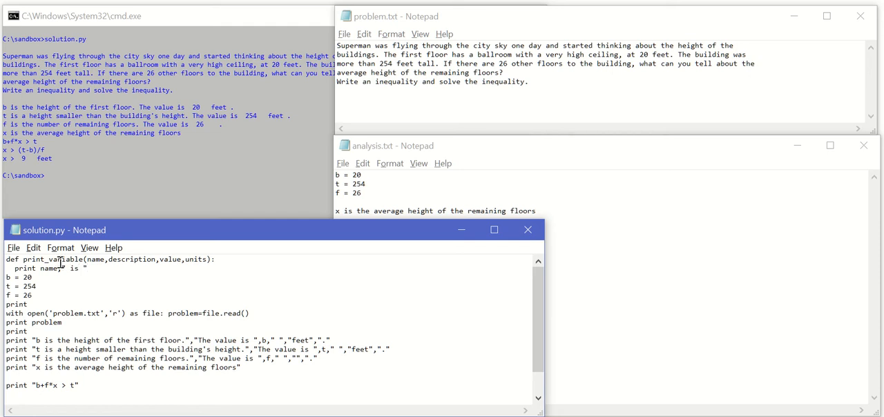
{"action": "type", "text": ","}
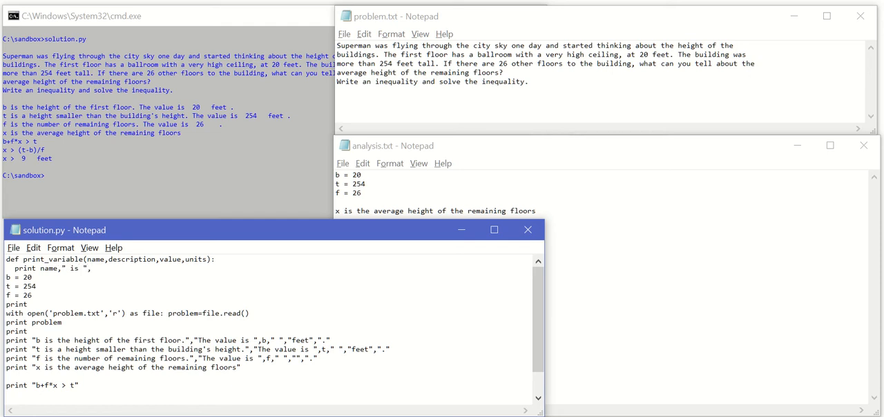
{"action": "type", "text": "description,\"."}
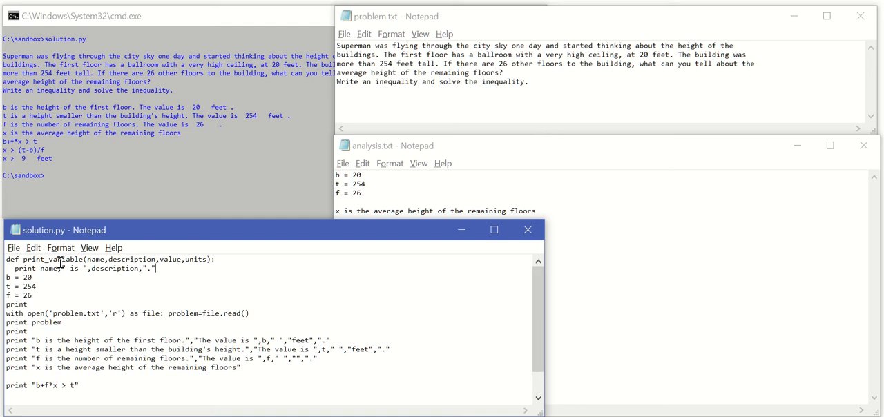
Step: Finish the print with "The value is", value, units and a closing period
{"action": "type", "text": ",\""}
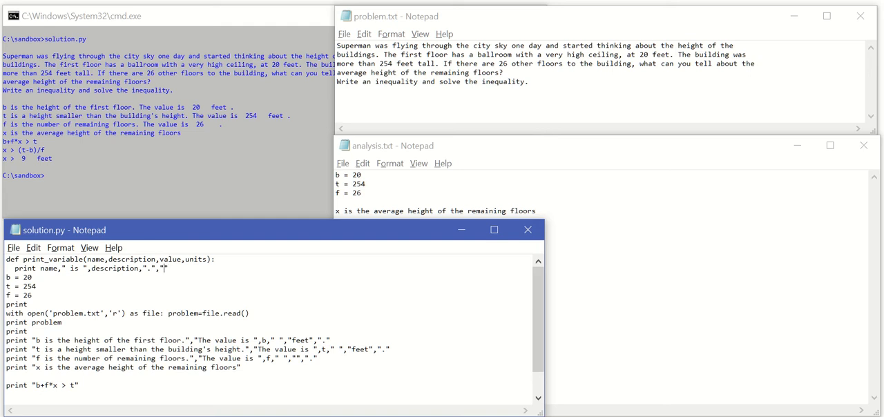
{"action": "type", "text": "The value"}
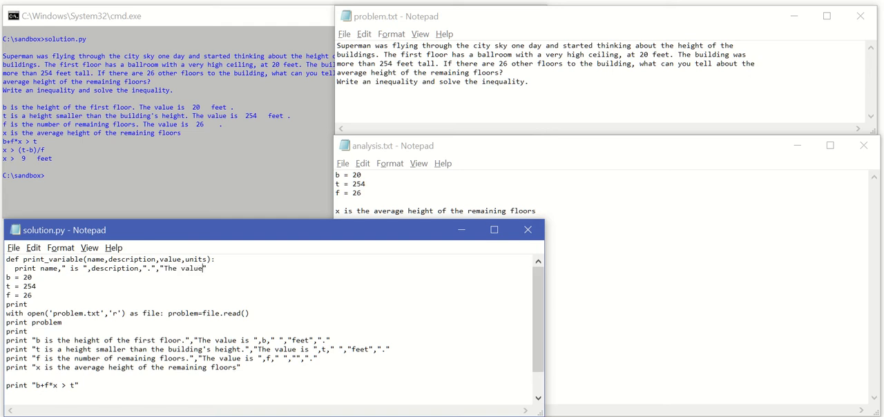
{"action": "type", "text": "is"}
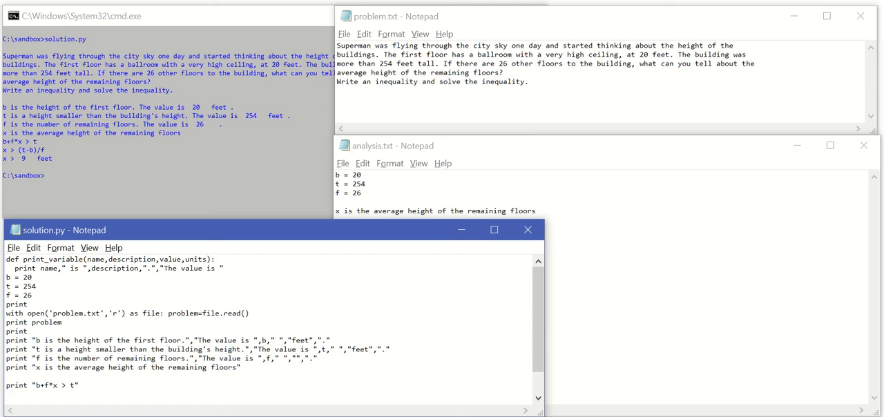
{"action": "type", "text": ",value"}
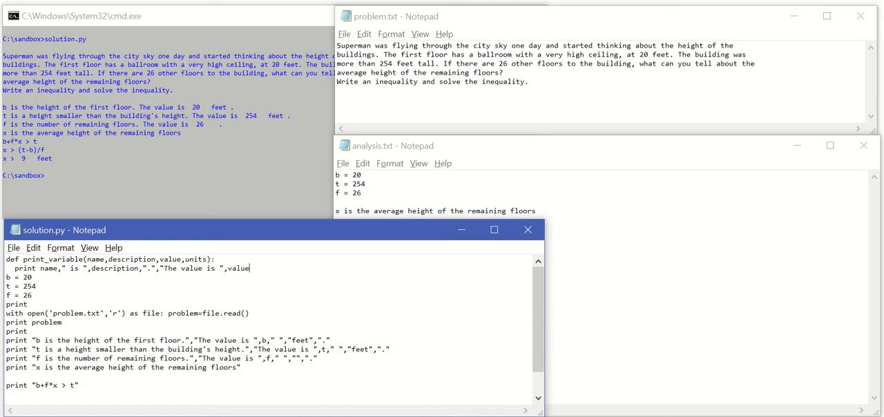
{"action": "type", "text": ",\" \""}
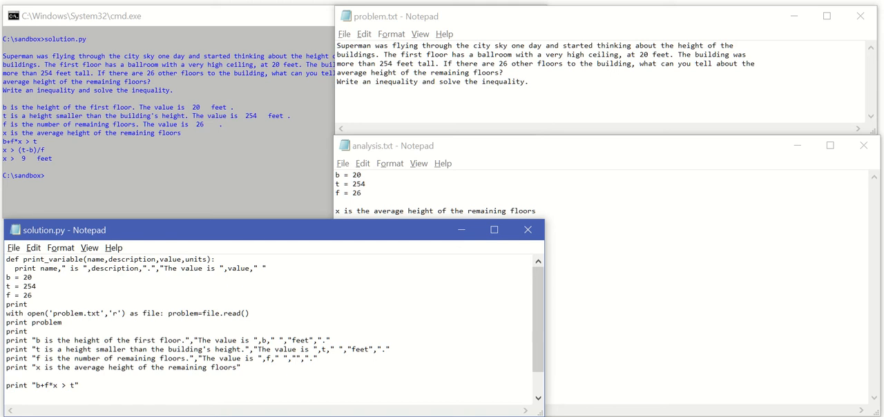
{"action": "type", "text": ",units,"}
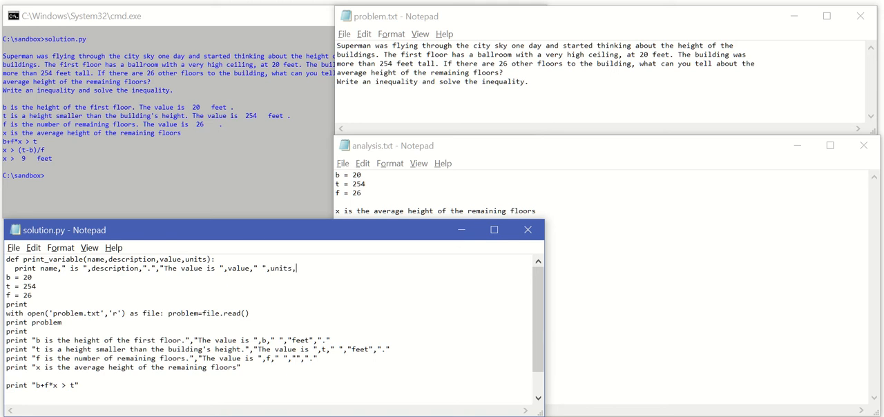
{"action": "type", "text": "\"\""}
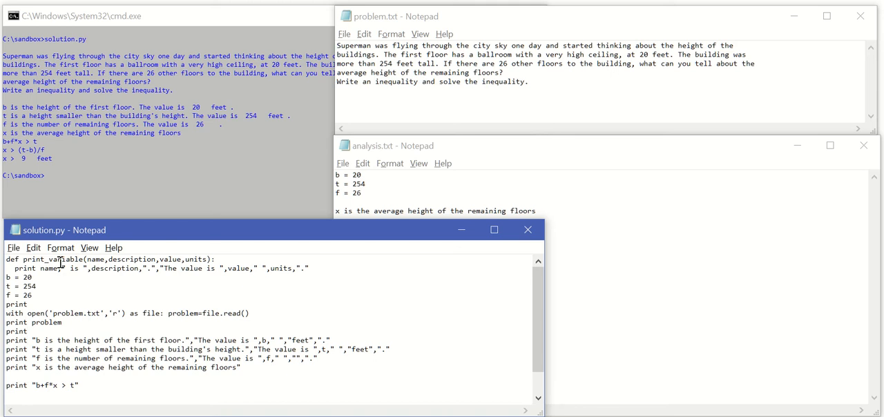
Step: Convert the b and t print lines into print_variable calls with values 20 and 254 in feet
{"action": "left_click", "coordinate": [28, 340]}
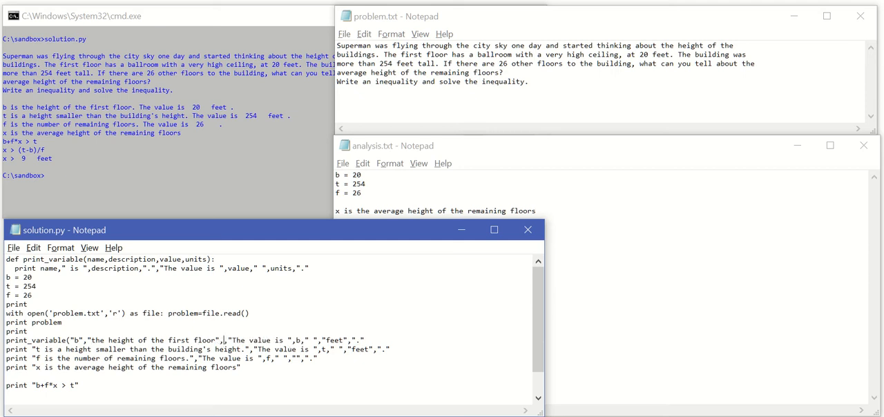
{"action": "type", "text": "20,"}
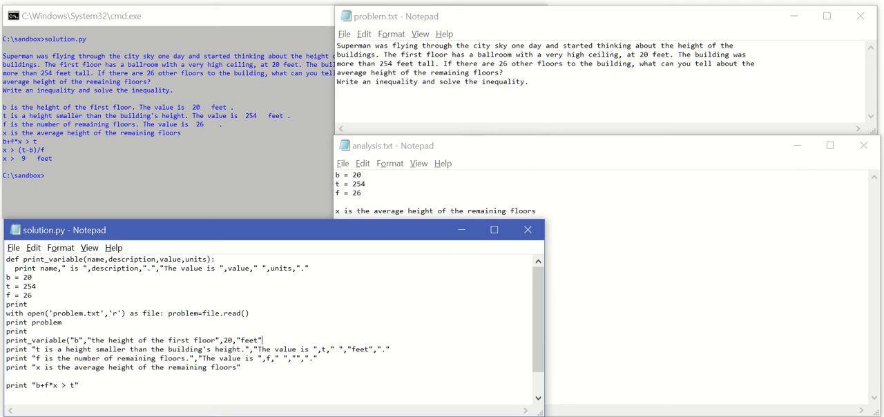
{"action": "mouse_move", "coordinate": [61, 263]}
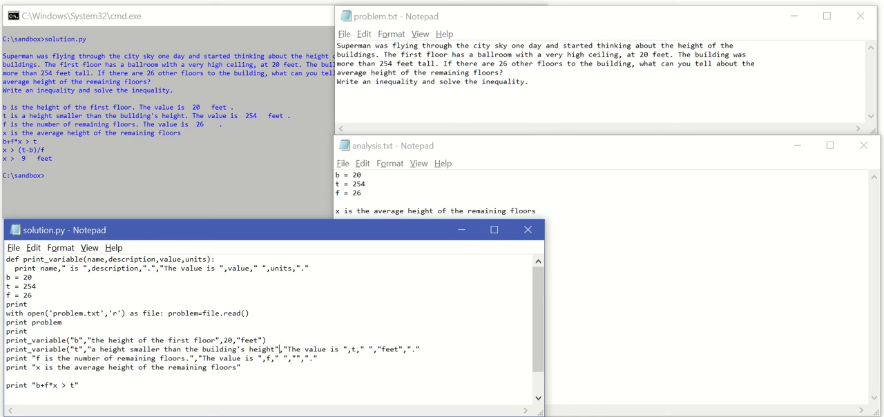
{"action": "type", "text": "254"}
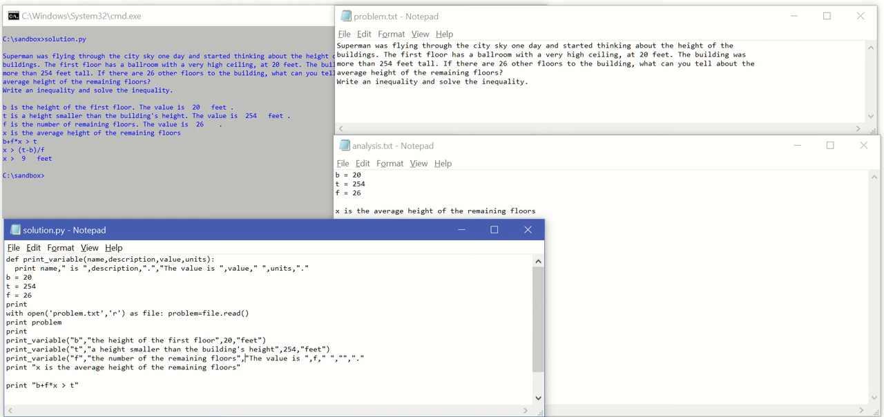
Step: Rewrite the f line as a print_variable call with value 26 and no units
{"action": "left_click_drag", "start_coordinate": [243, 360], "coordinate": [284, 359]}
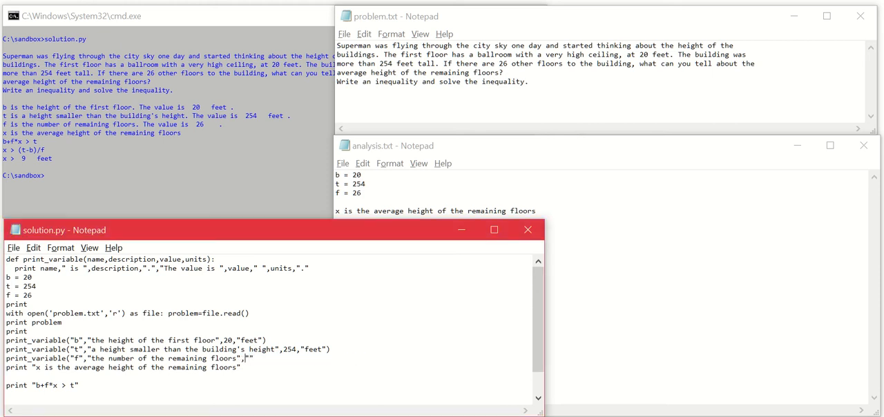
{"action": "type", "text": "unkown"}
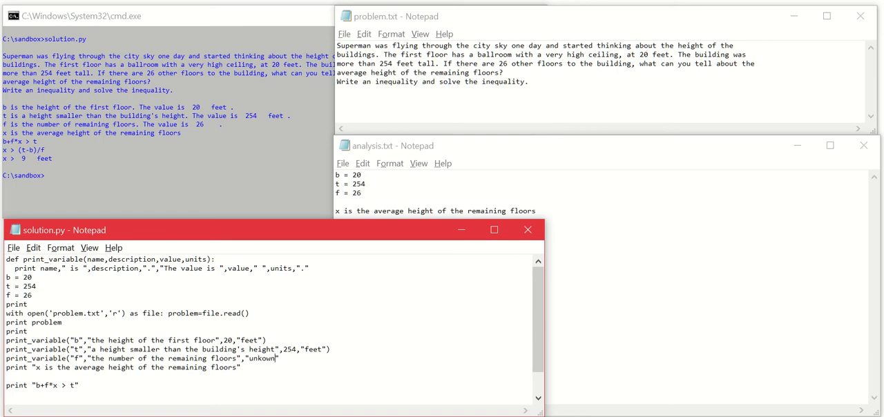
{"action": "type", "text": ",\""}
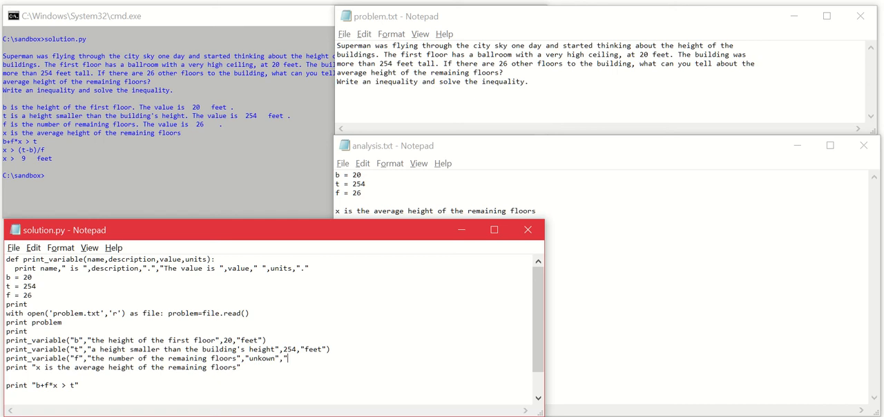
{"action": "type", "text": "feet\")"}
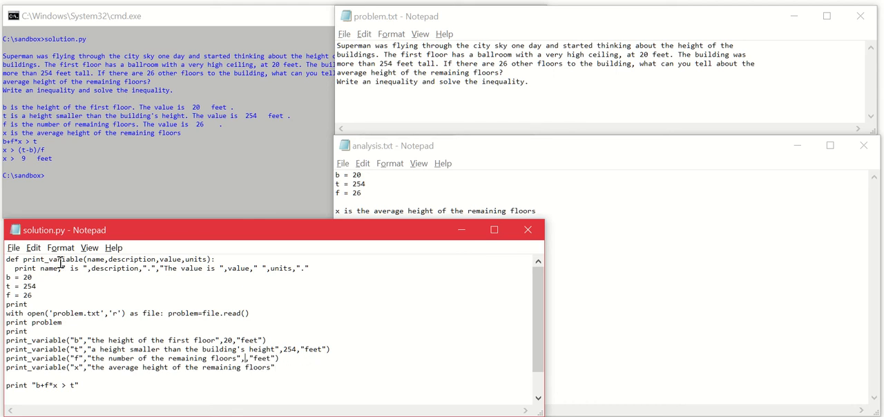
{"action": "type", "text": "26"}
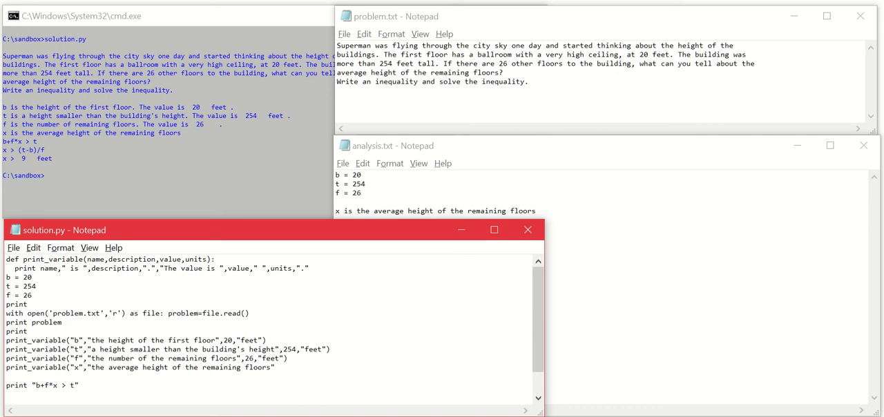
{"action": "mouse_move", "coordinate": [61, 262]}
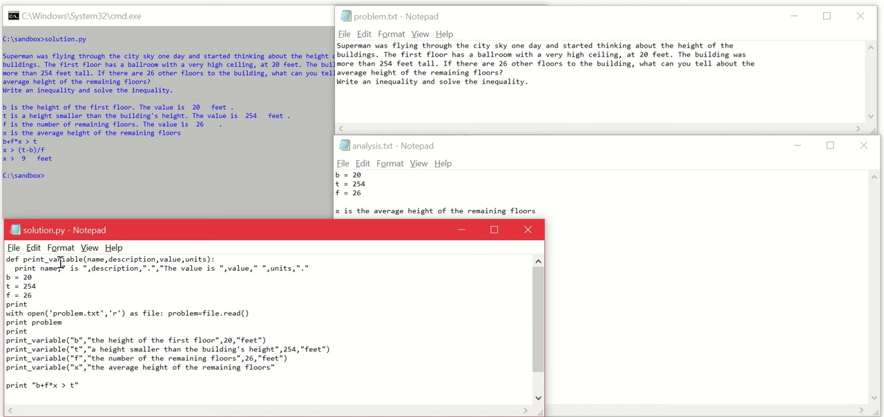
Step: Rewrite the x line as a print_variable call with value "unknown" in feet
{"action": "type", "text": "\"u"}
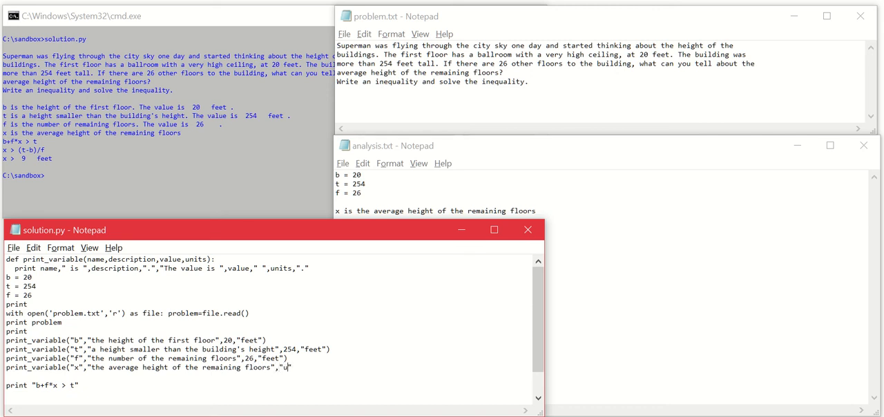
{"action": "type", "text": "nk"}
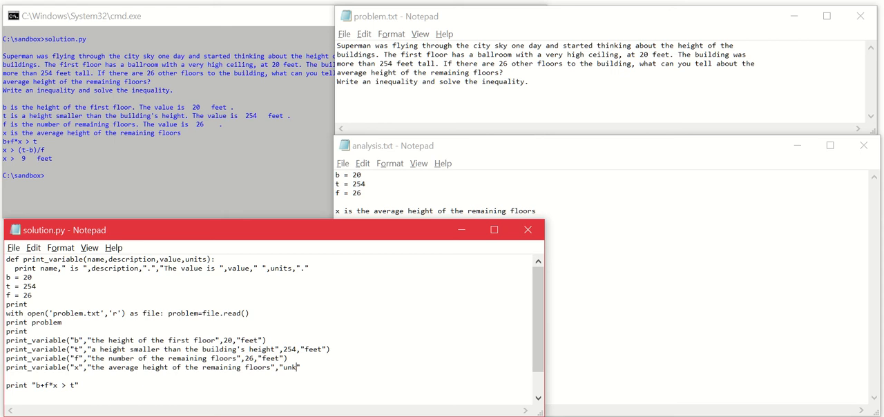
{"action": "type", "text": "nown"}
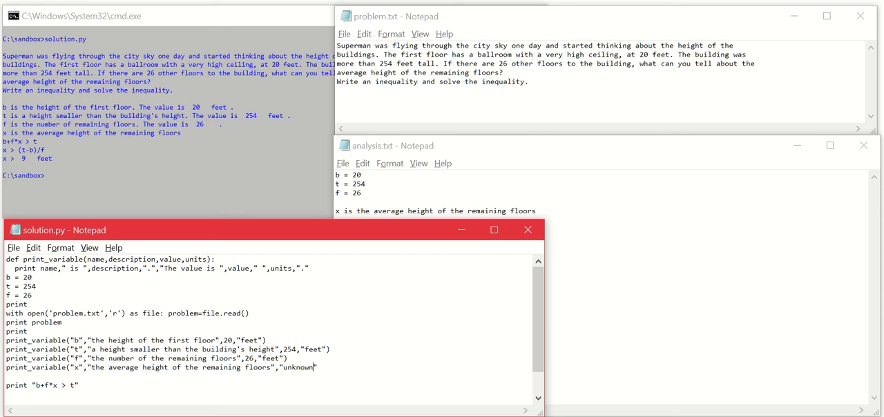
{"action": "type", "text": ","}
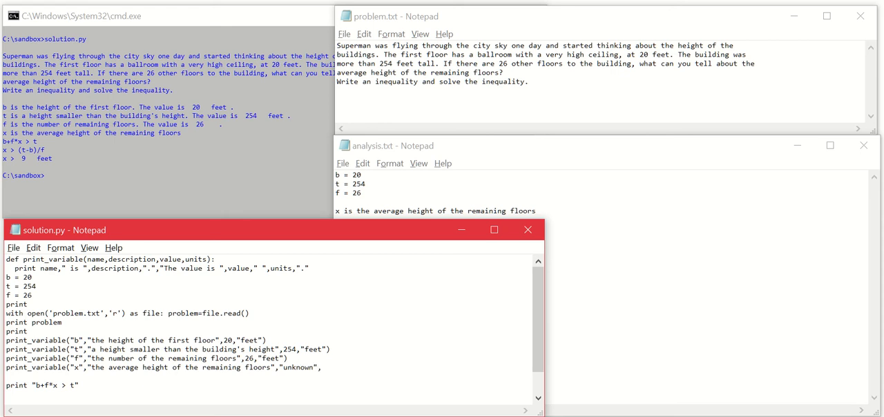
{"action": "type", "text": "\"\""}
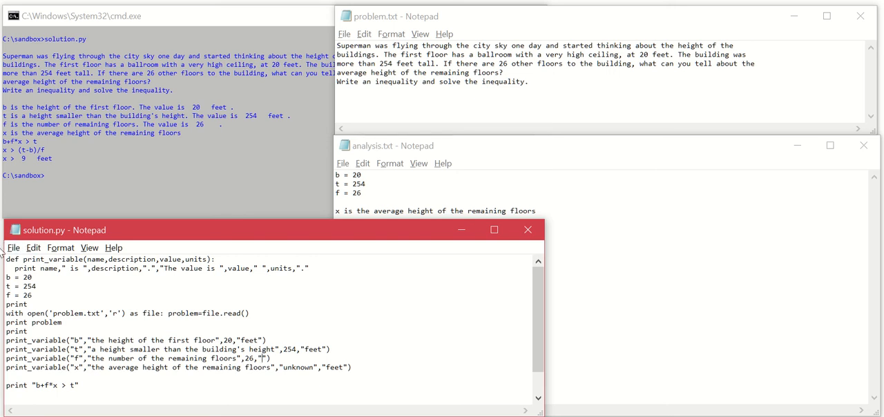
Step: Save solution.py from the File menu
{"action": "left_click", "coordinate": [12, 248]}
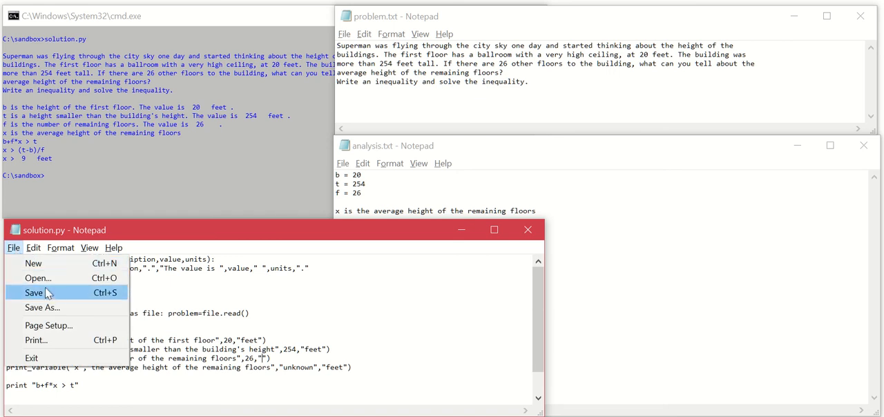
{"action": "left_click", "coordinate": [33, 293]}
{"action": "type", "text": "s"}
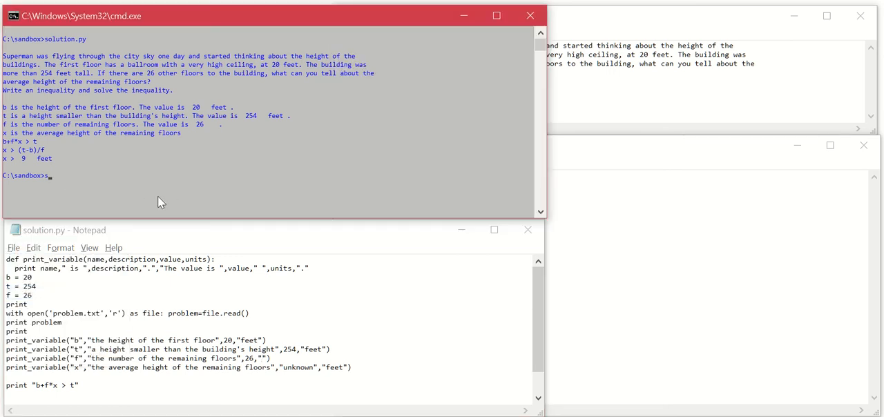
Step: Run solution.py at the prompt to print all four variables as full sentences
{"action": "type", "text": "olution.py"}
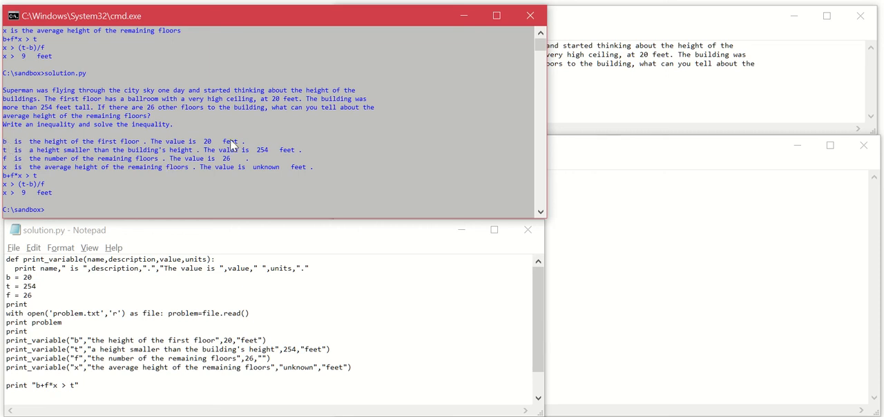
{"action": "mouse_move", "coordinate": [159, 210]}
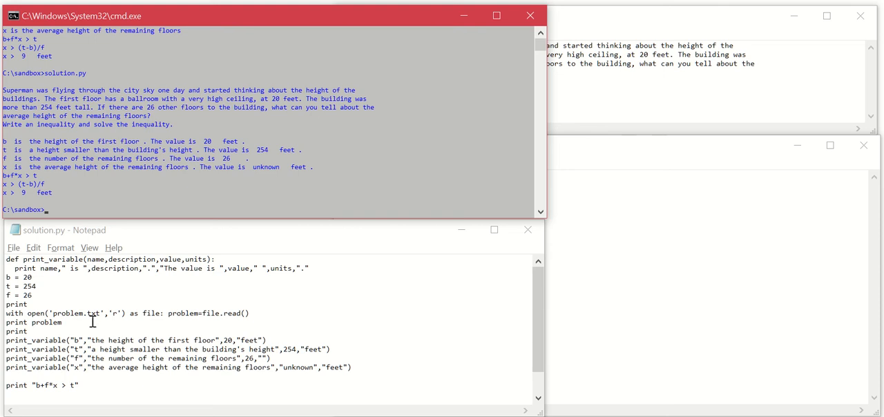
{"action": "mouse_move", "coordinate": [130, 286]}
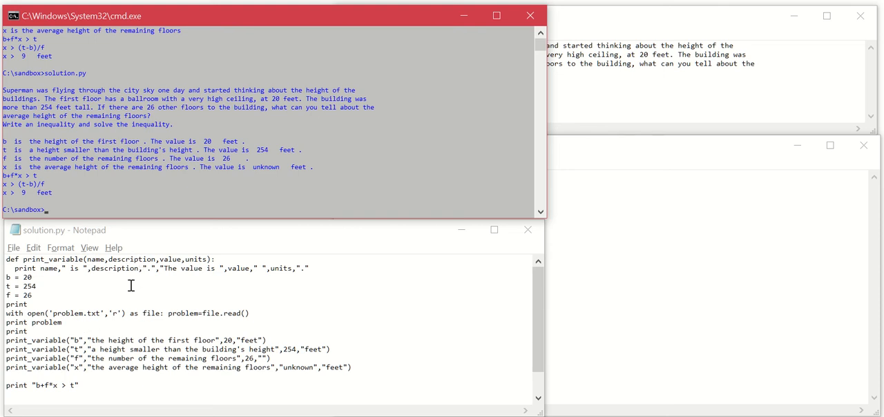
{"action": "mouse_move", "coordinate": [252, 328]}
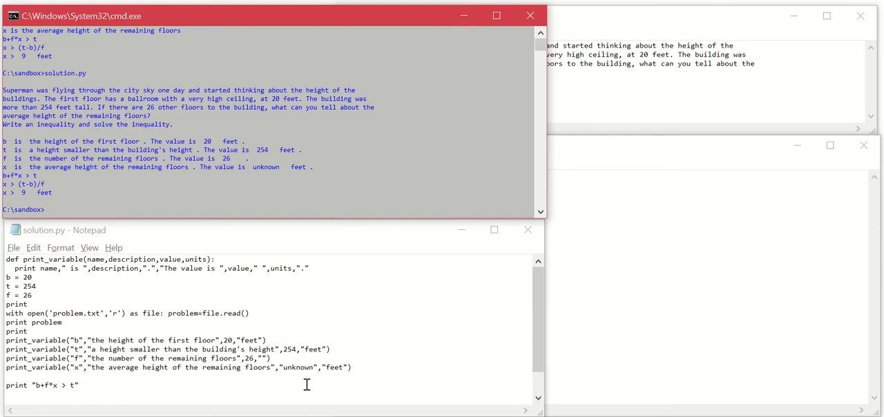
{"action": "mouse_move", "coordinate": [306, 384]}
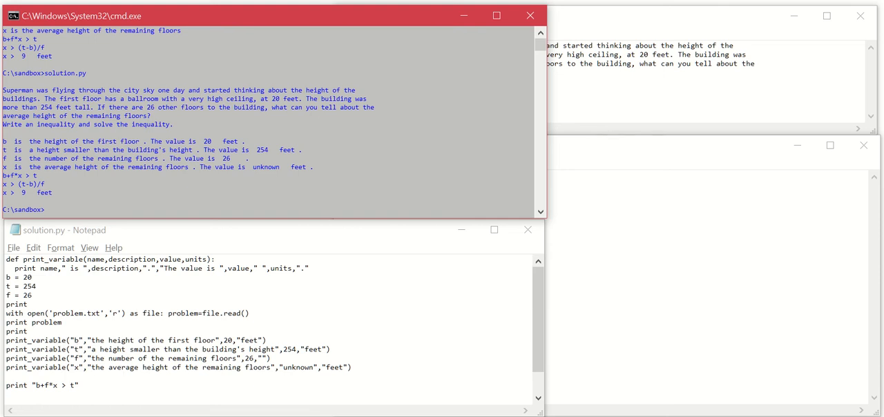